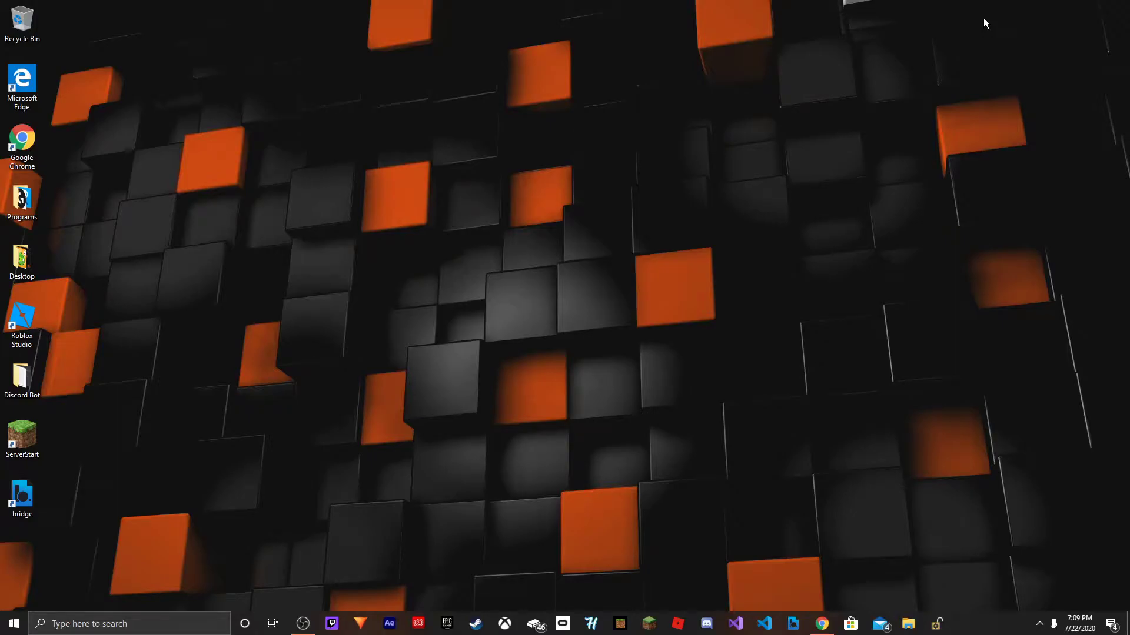
mouse_move(1036, 78)
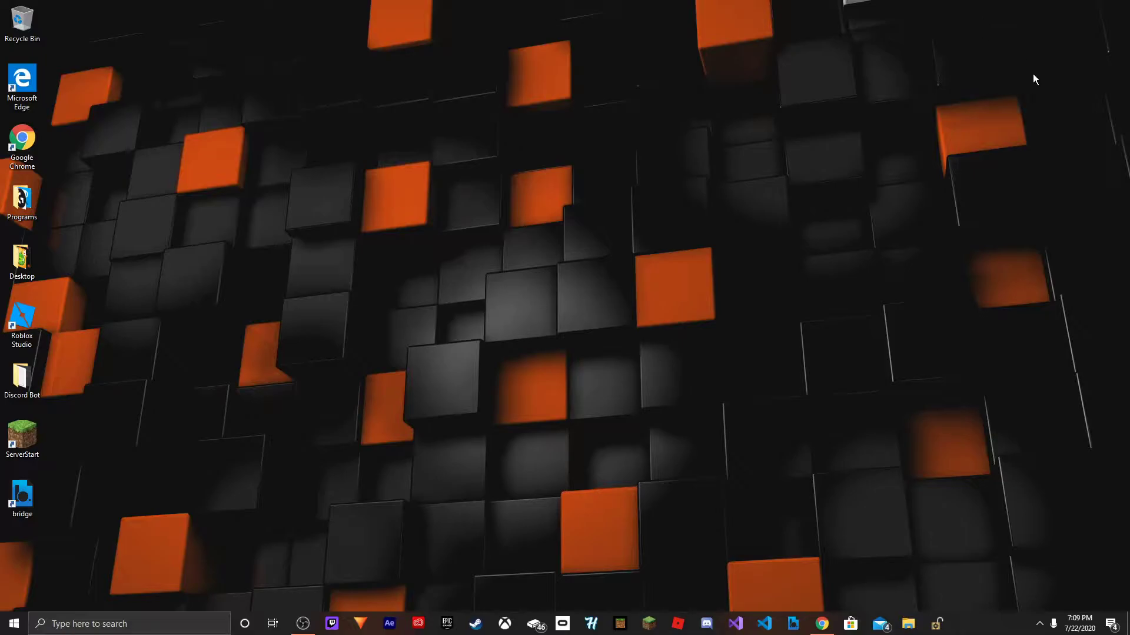
mouse_move(662, 531)
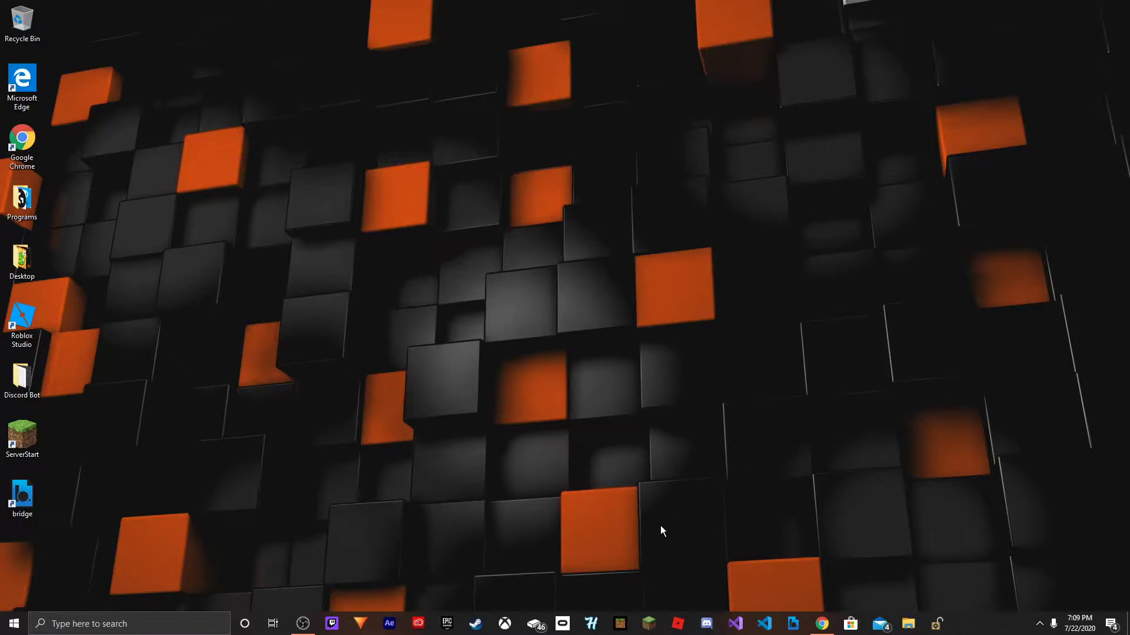
mouse_move(654, 553)
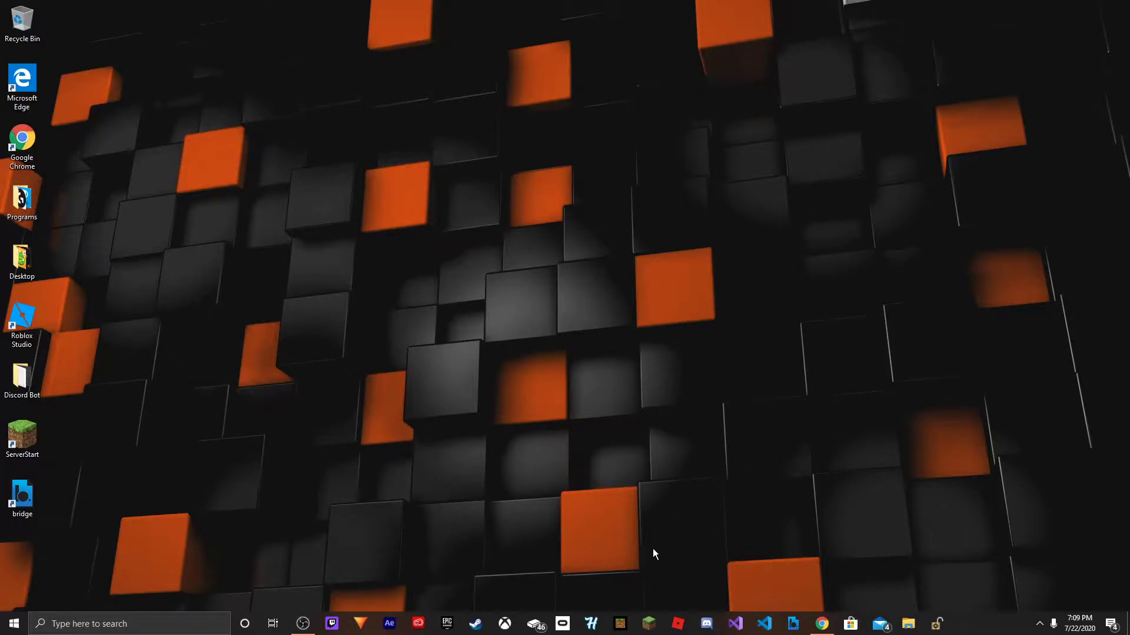
mouse_move(632, 618)
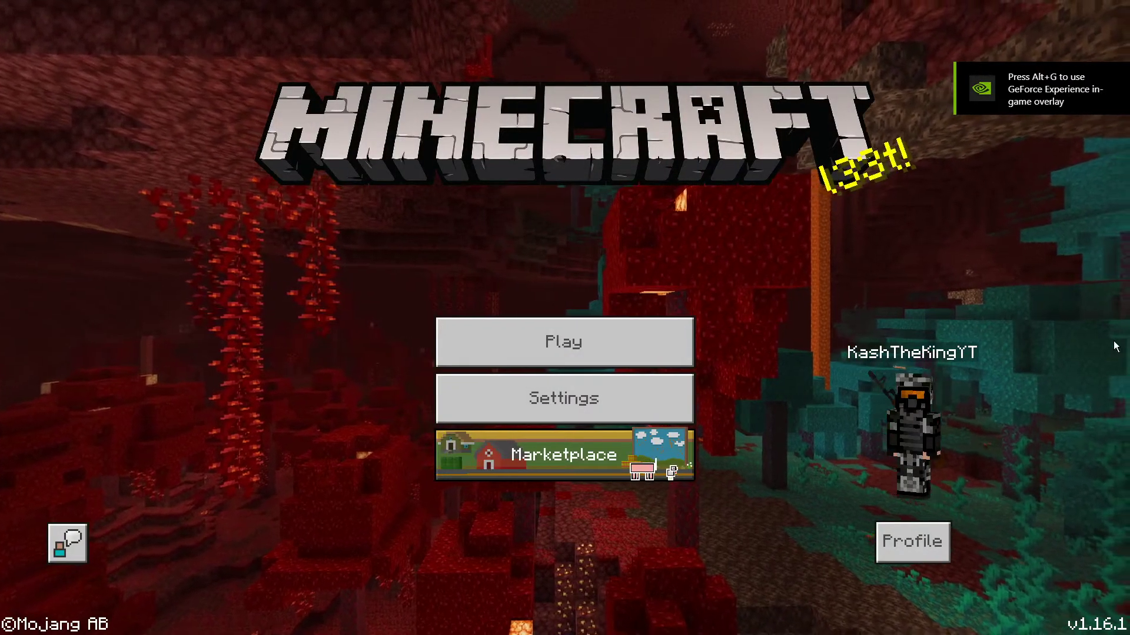
Open the character's Profile screen from the Minecraft main menu
left_click(912, 542)
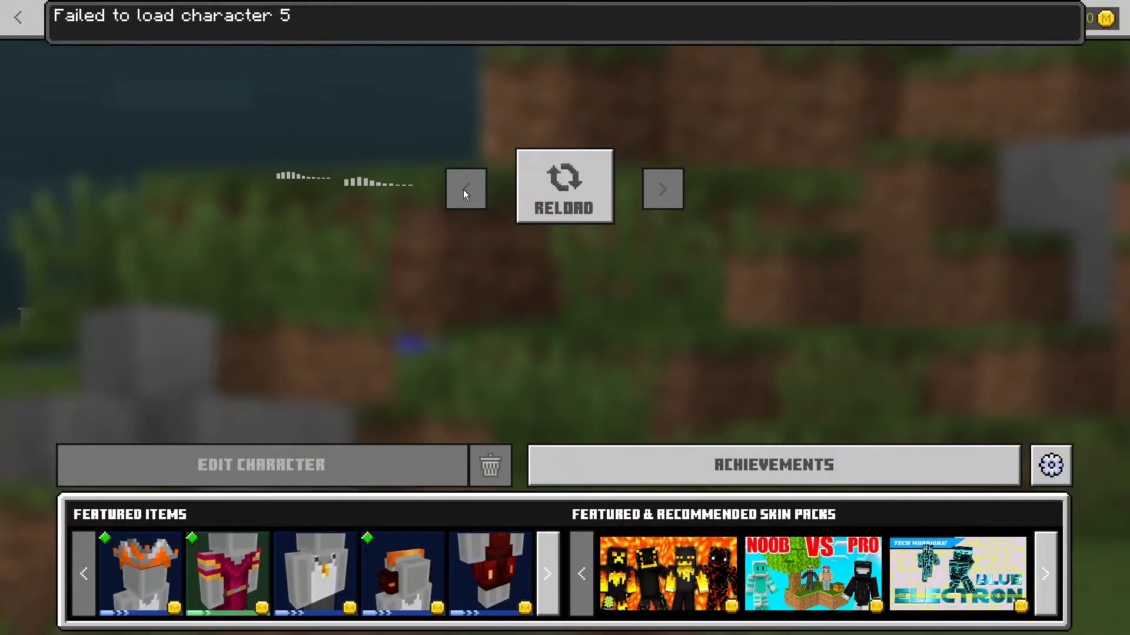
mouse_move(498, 201)
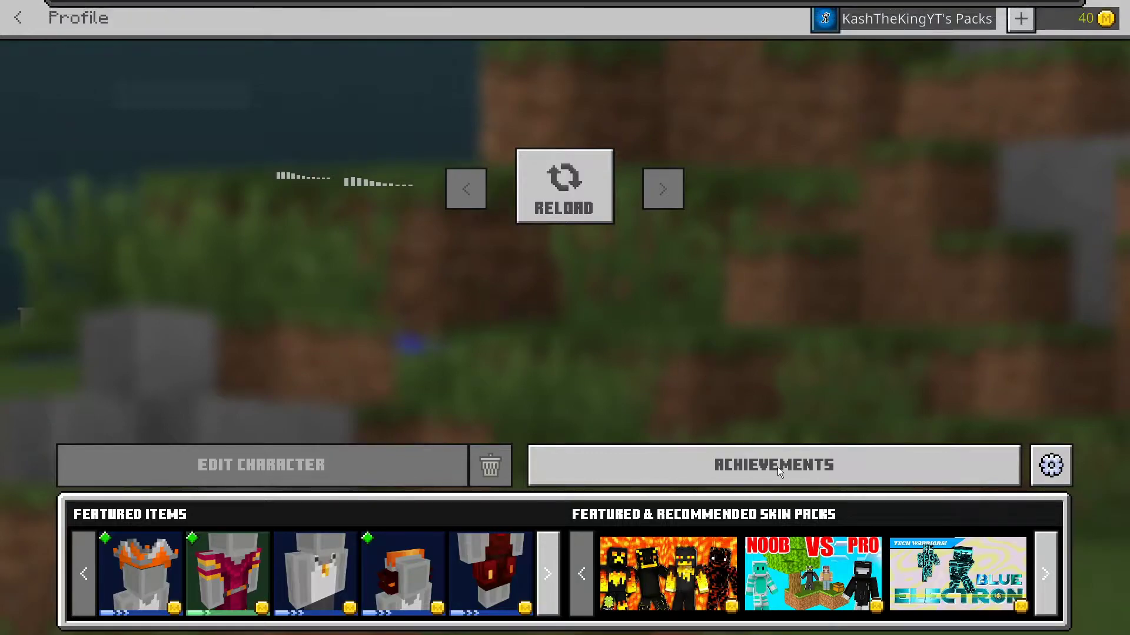
Open the Achievements list and scroll down through the earned achievements
left_click(774, 465)
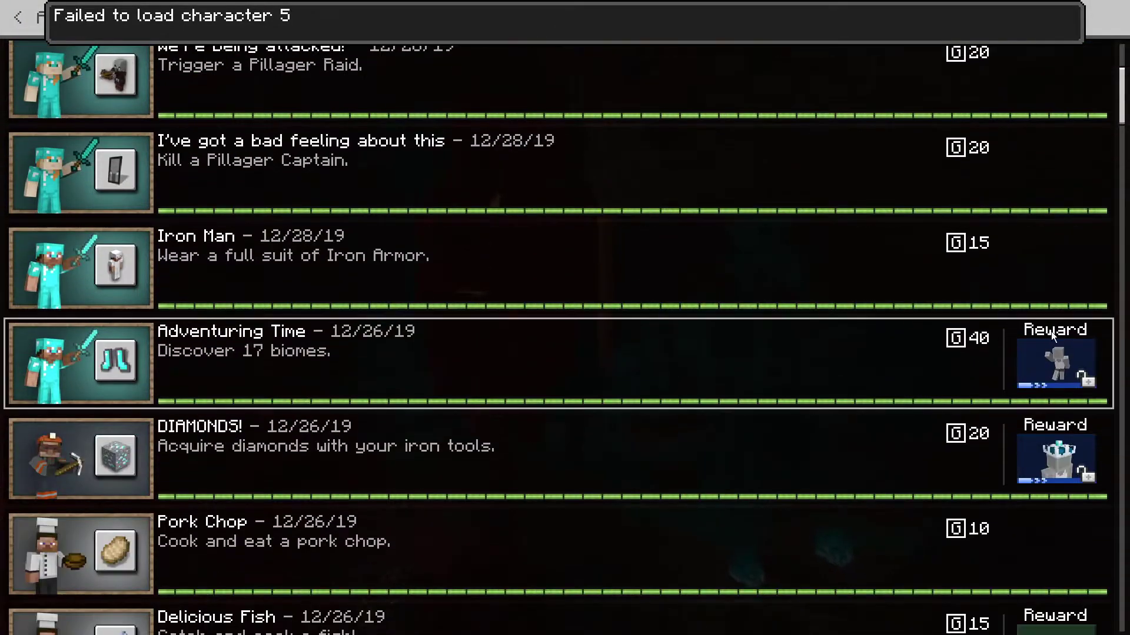
scroll("down", 3)
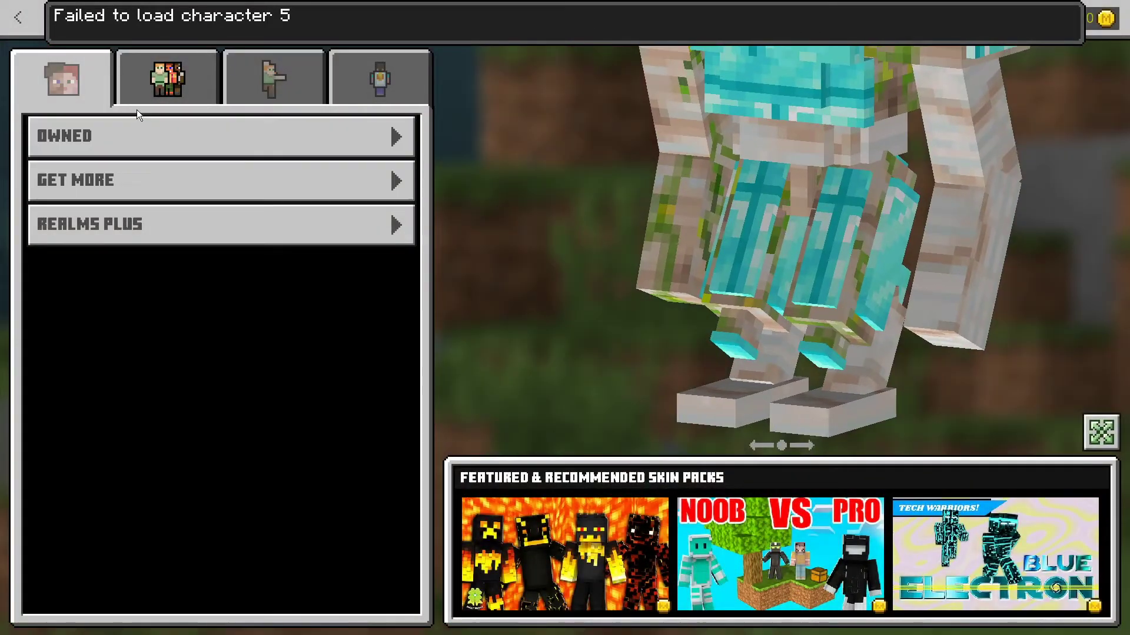
Browse the Owned skins grid, scrolling down to find the dark armoured skin
left_click(167, 80)
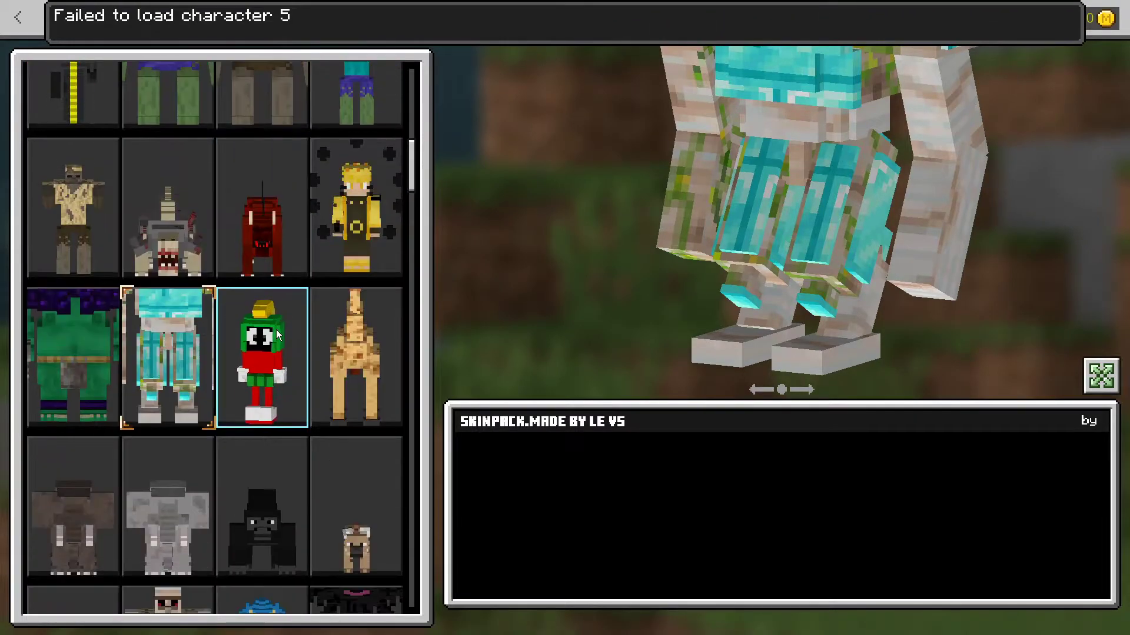
scroll("down", 3)
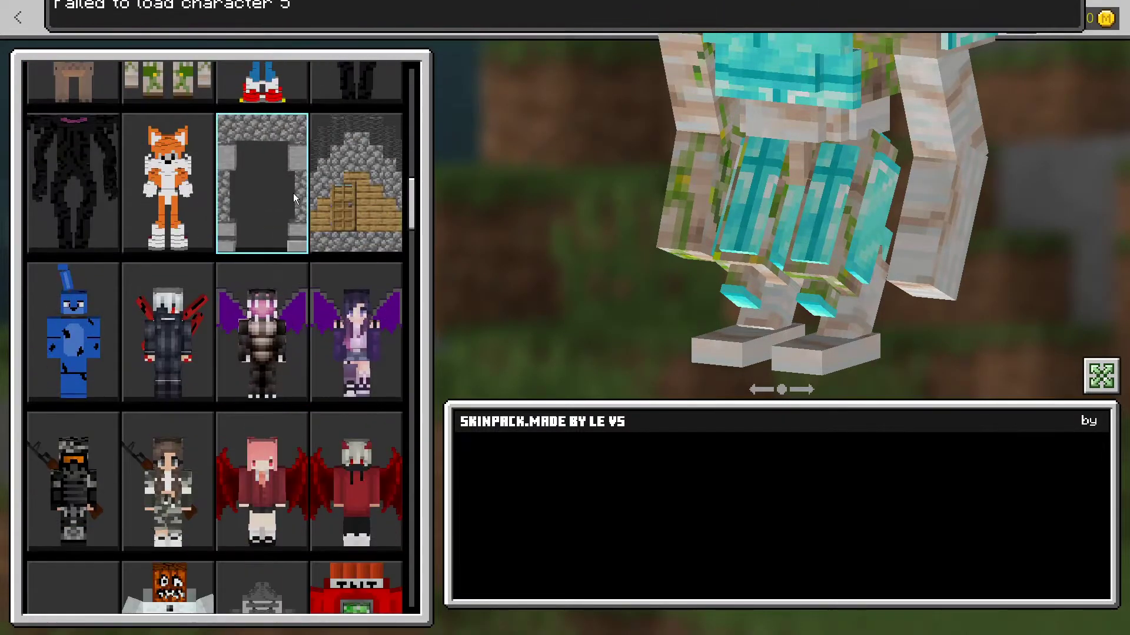
scroll("down", 3)
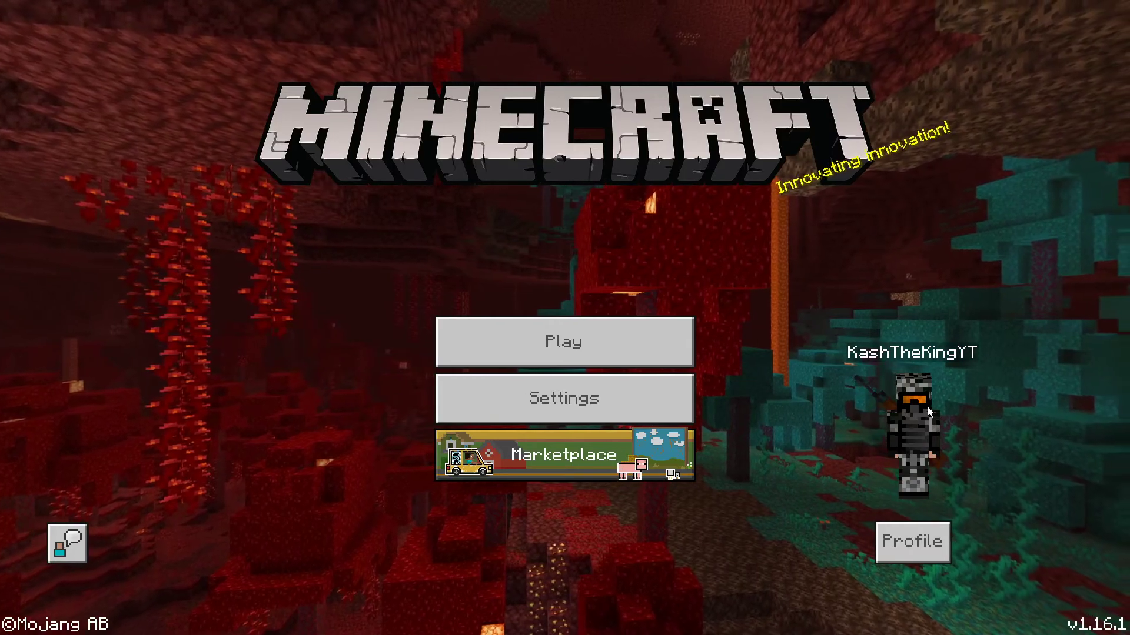
Open Play to show the Worlds tab with the realm and saved worlds
left_click(563, 343)
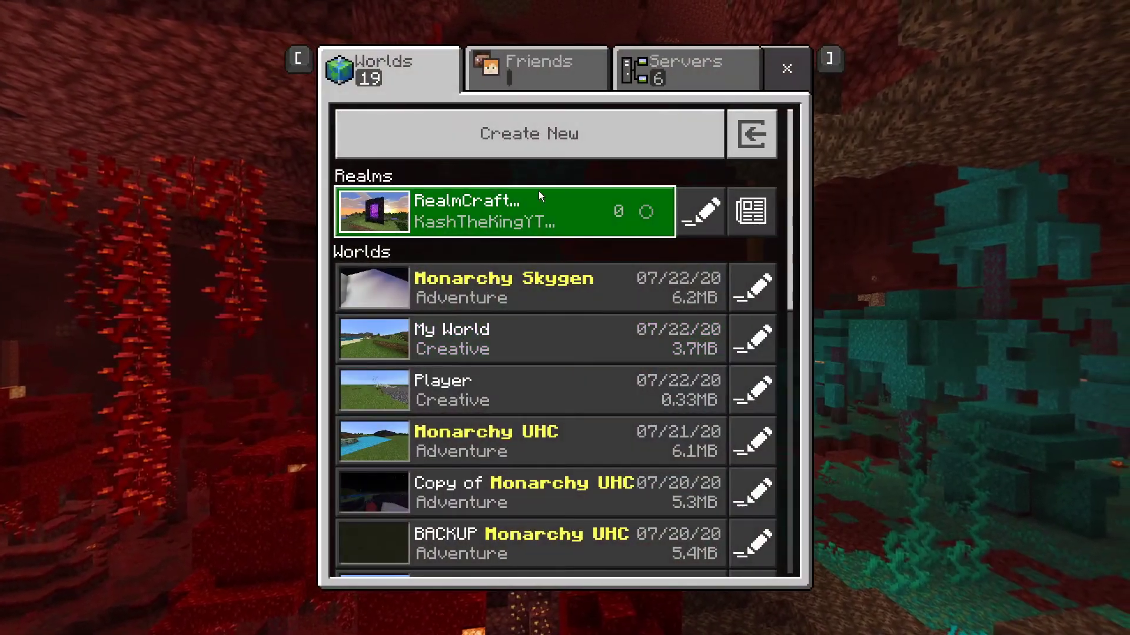
mouse_move(594, 277)
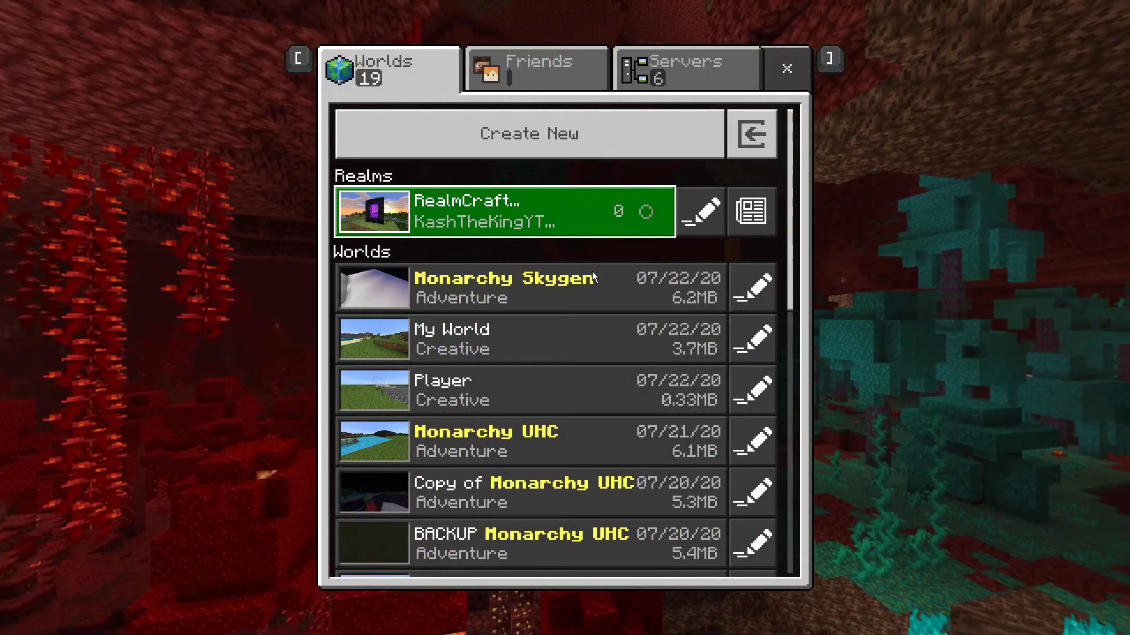